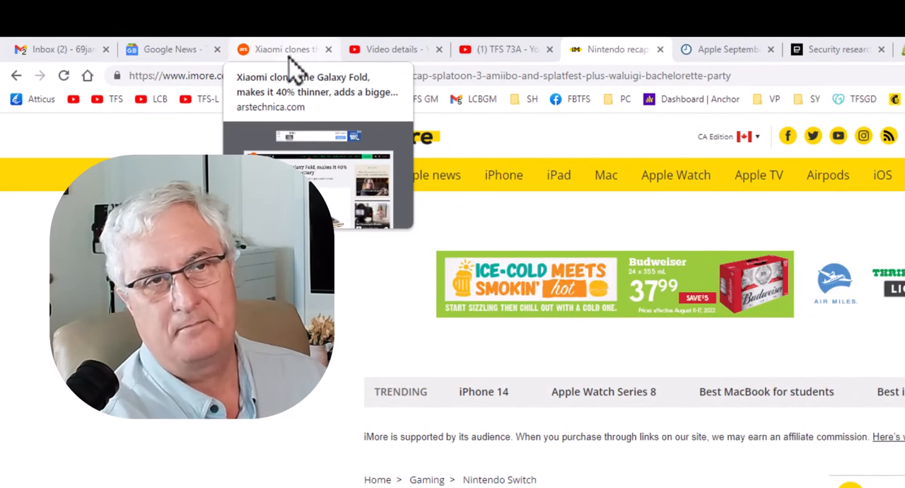
pyautogui.moveTo(390, 49)
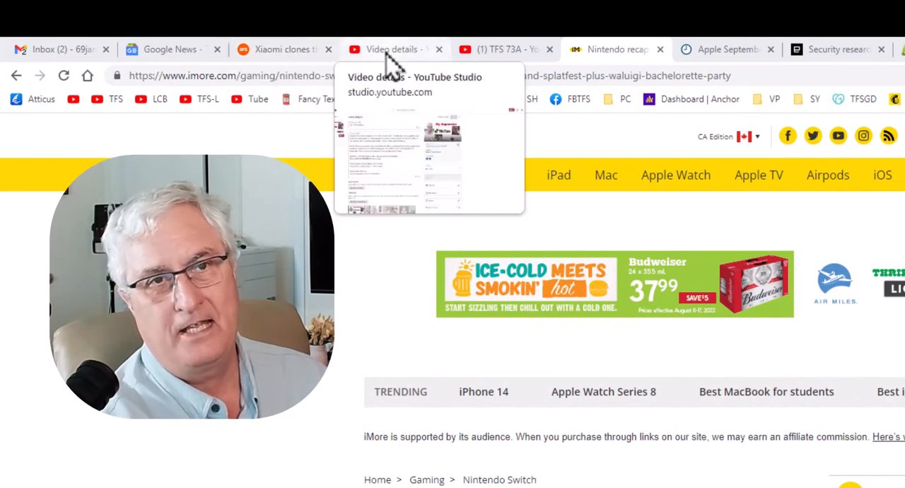
pyautogui.moveTo(629, 49)
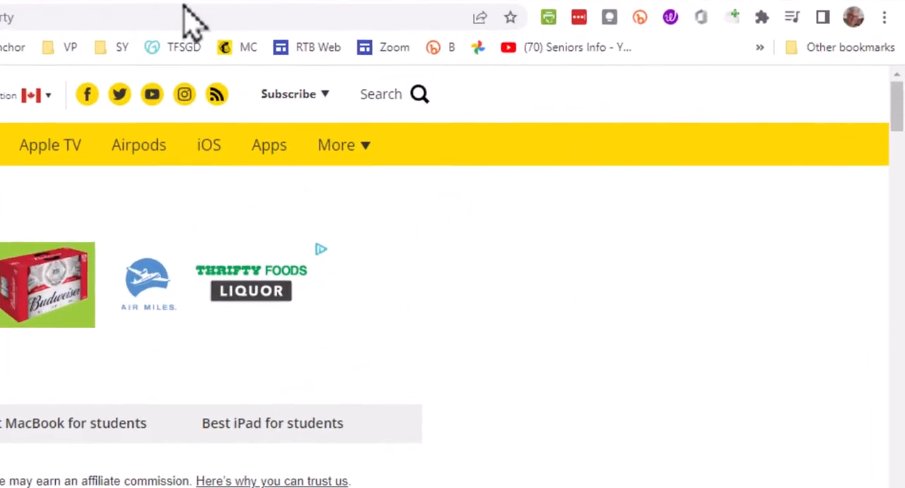
pyautogui.moveTo(394, 47)
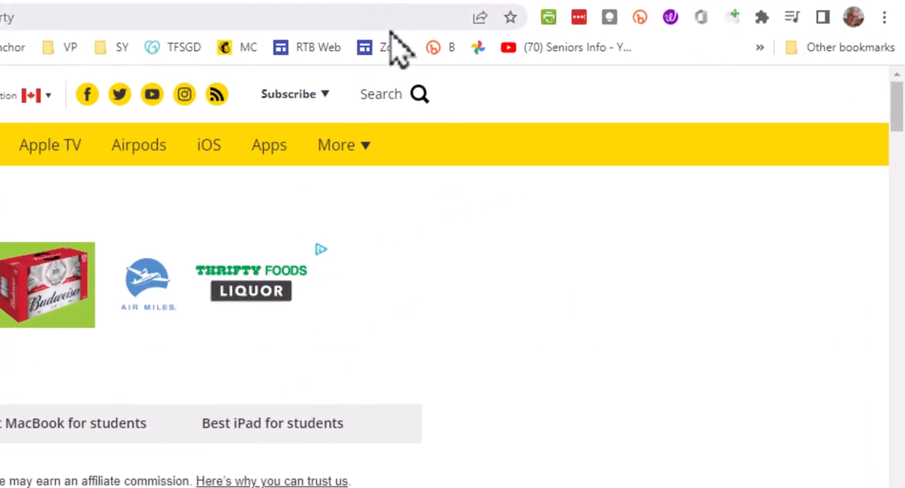
pyautogui.moveTo(636, 48)
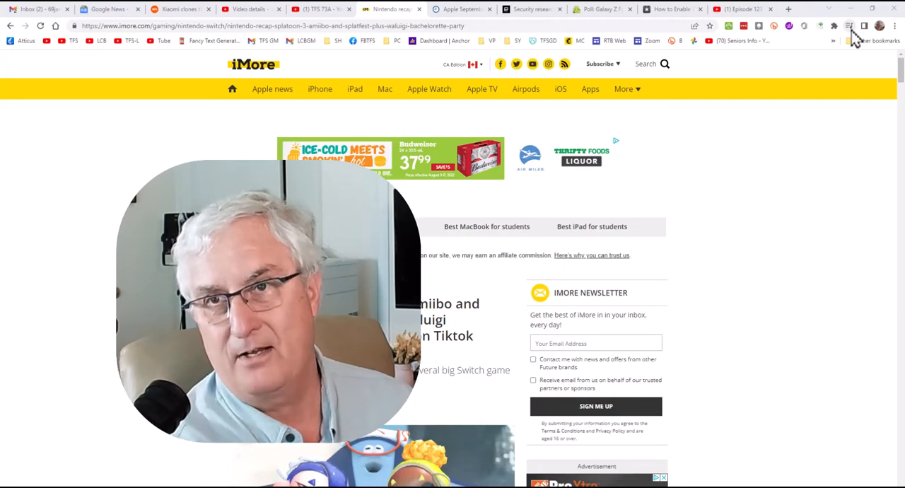
# Open Chrome's media panel showing the TFS 73A and Episode 123 YouTube videos
pyautogui.click(848, 26)
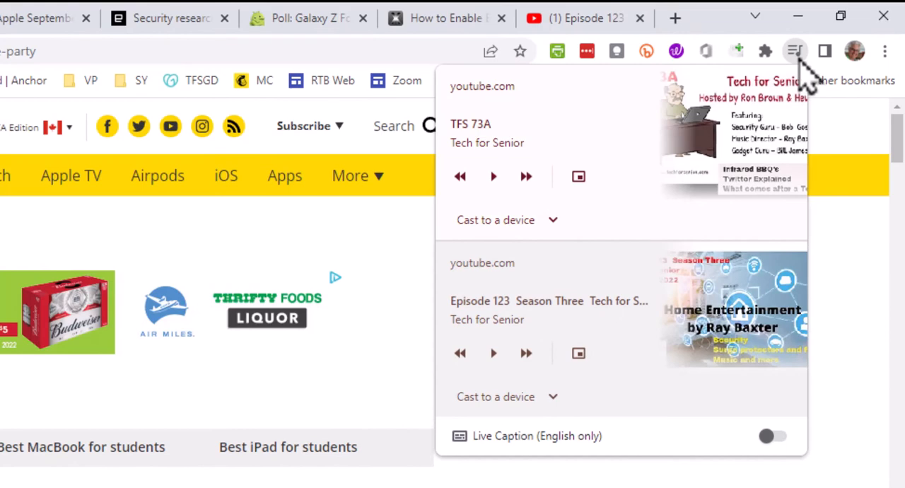
pyautogui.moveTo(647, 180)
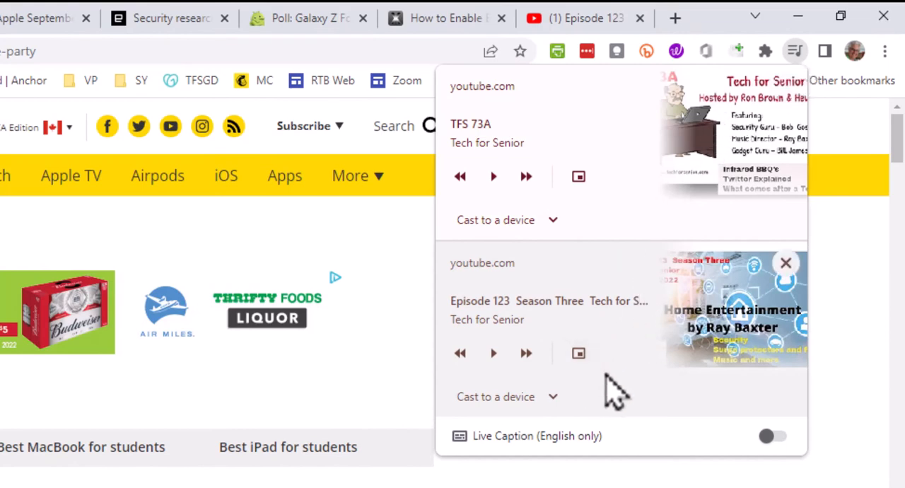
pyautogui.moveTo(509, 205)
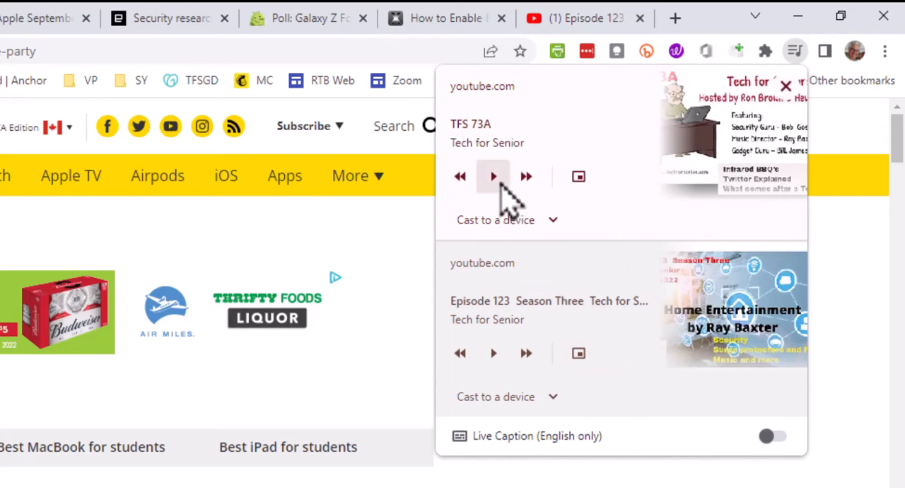
pyautogui.moveTo(492, 176)
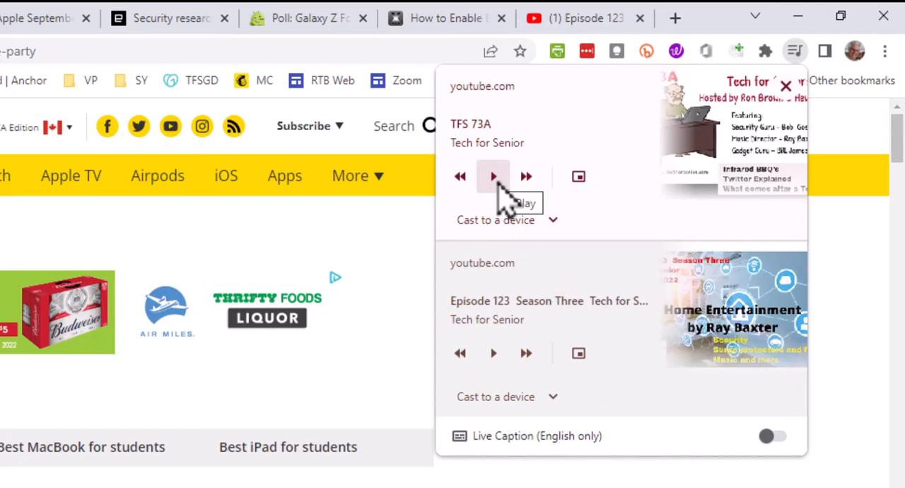
pyautogui.click(492, 176)
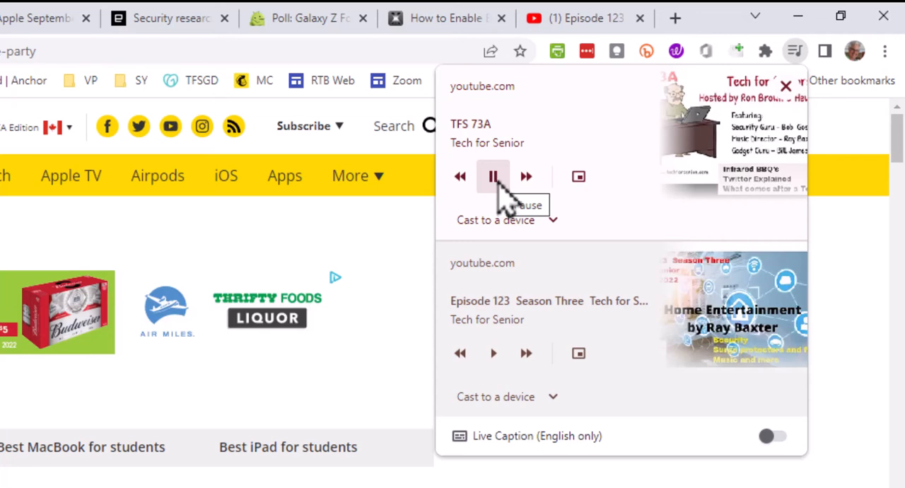
pyautogui.click(493, 176)
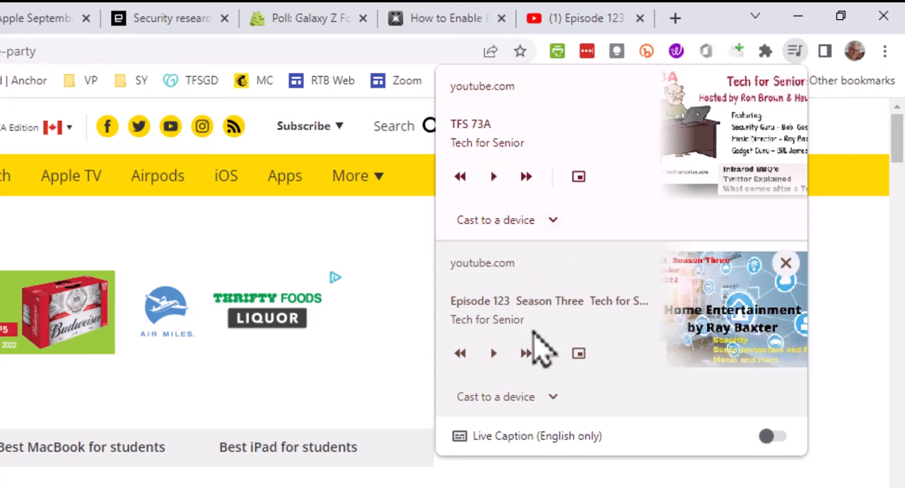
pyautogui.click(493, 353)
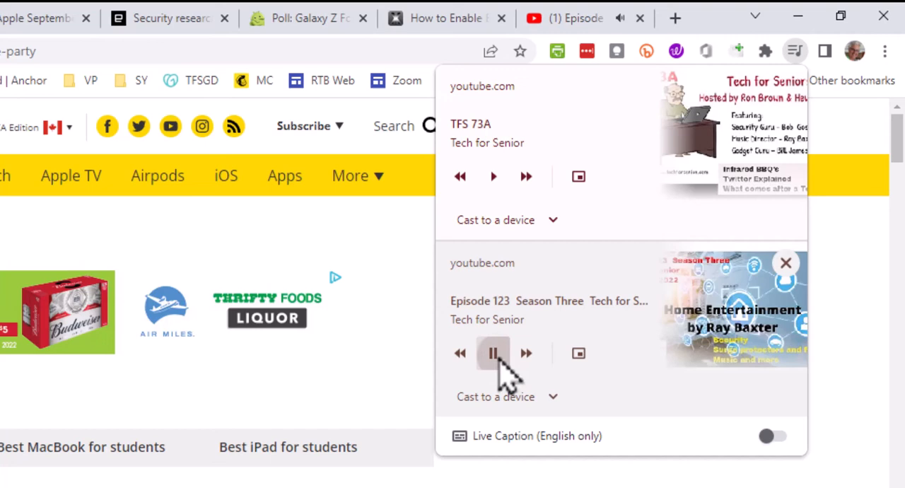
pyautogui.click(493, 353)
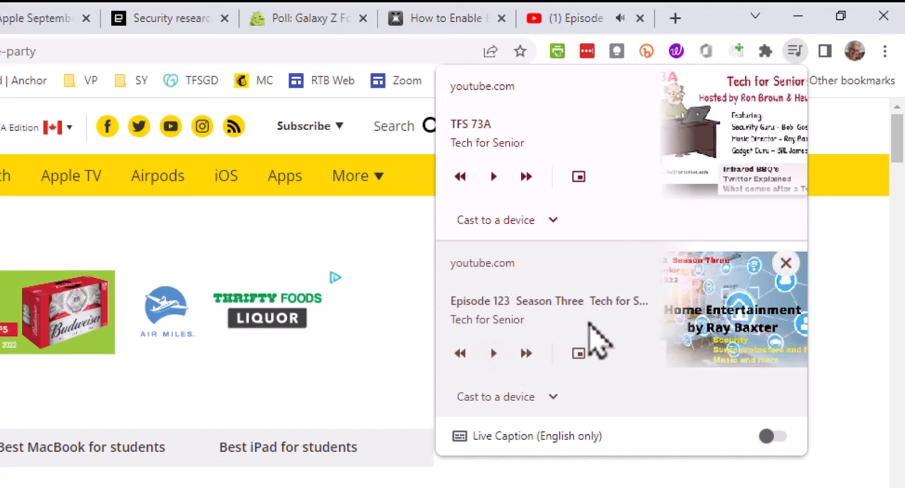
pyautogui.moveTo(639, 311)
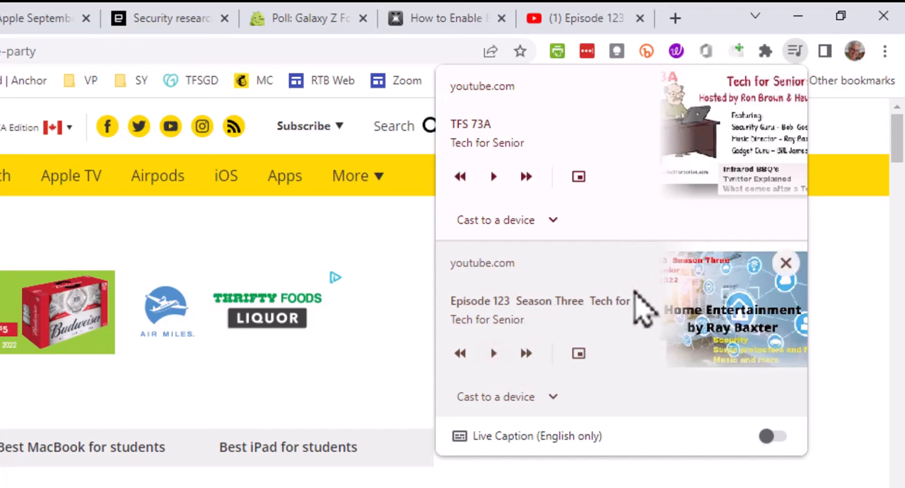